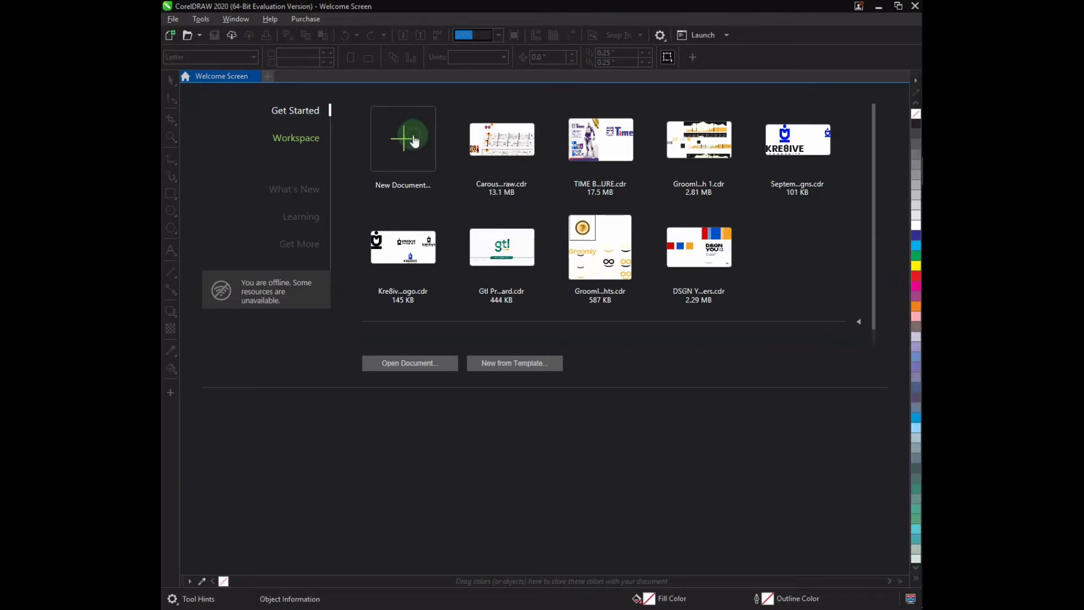
Create a new 8 by 8 inch RGB document from the Welcome Screen.
left_click(401, 137)
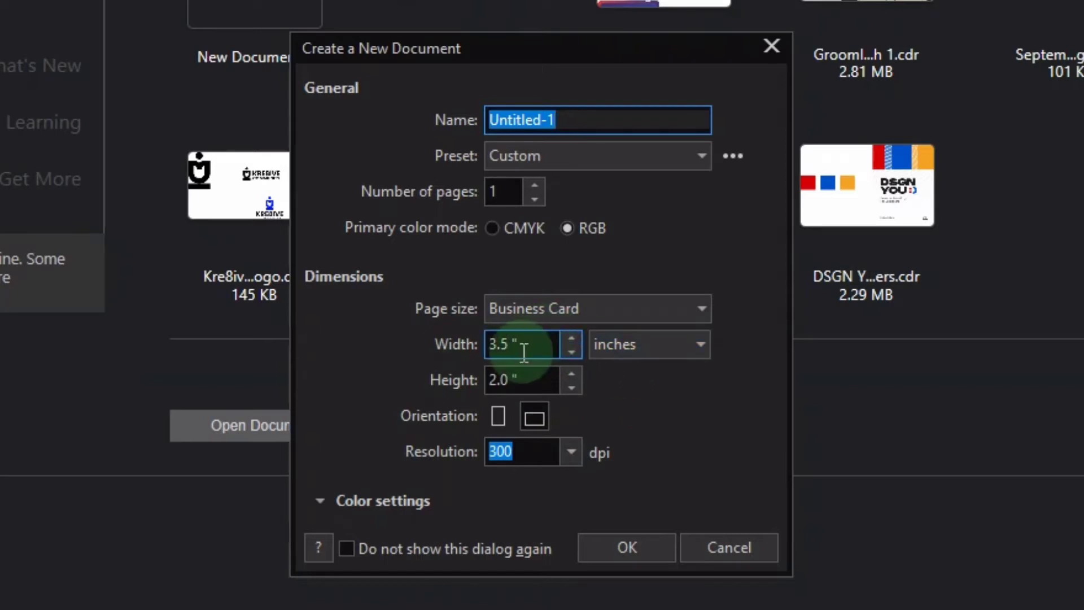
left_click(519, 344)
type("8")
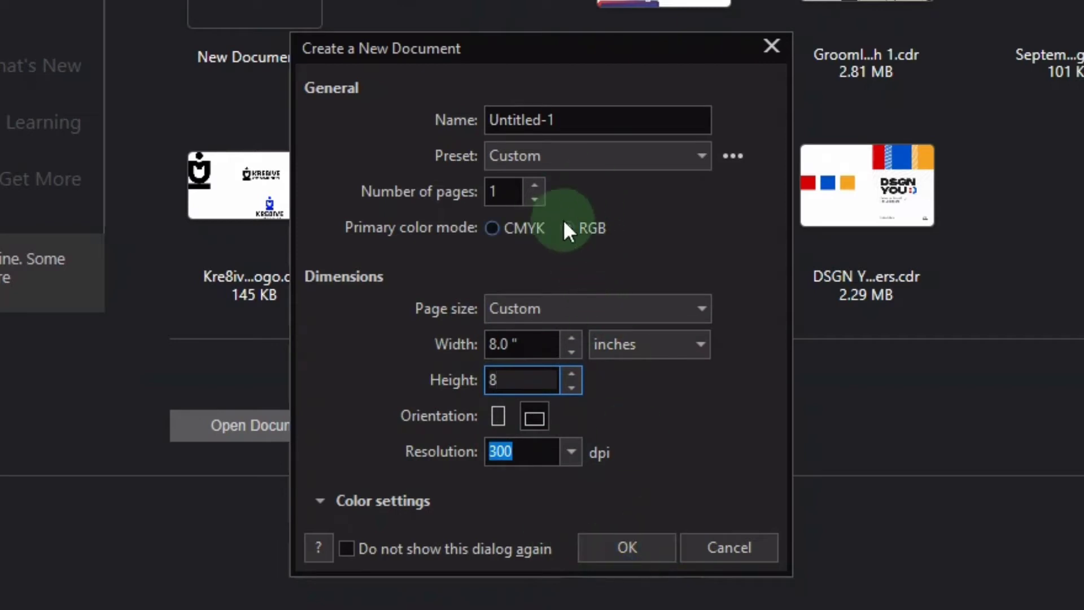
left_click(564, 228)
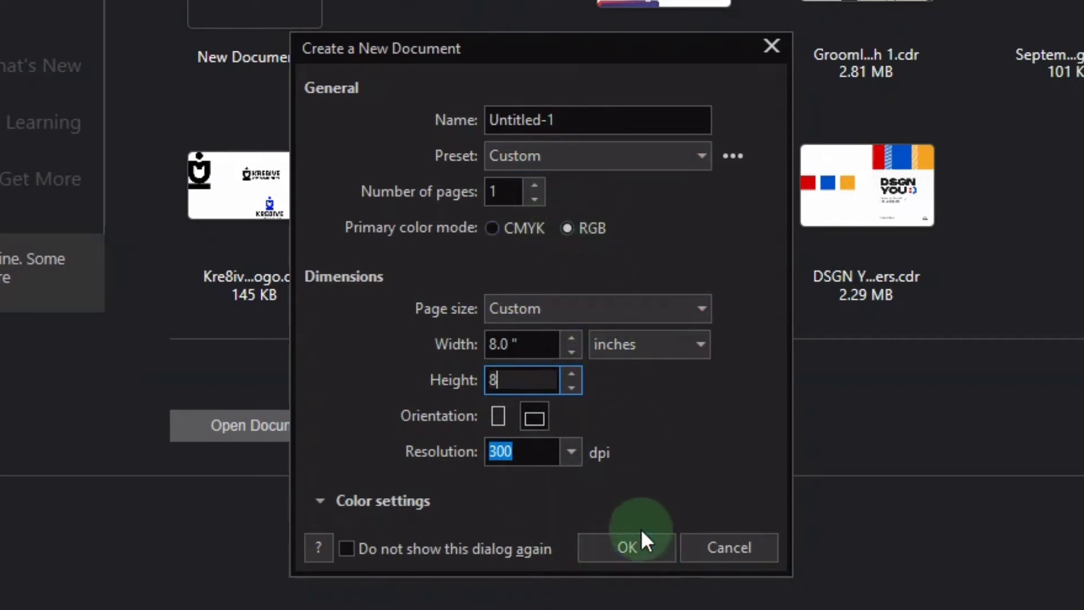
left_click(516, 451)
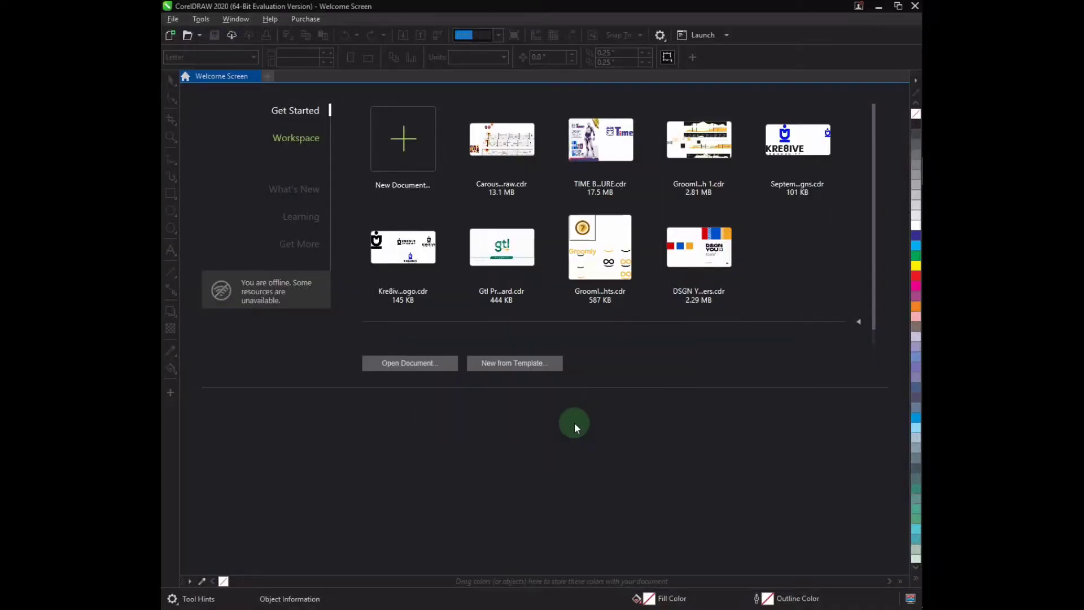
left_click(402, 138)
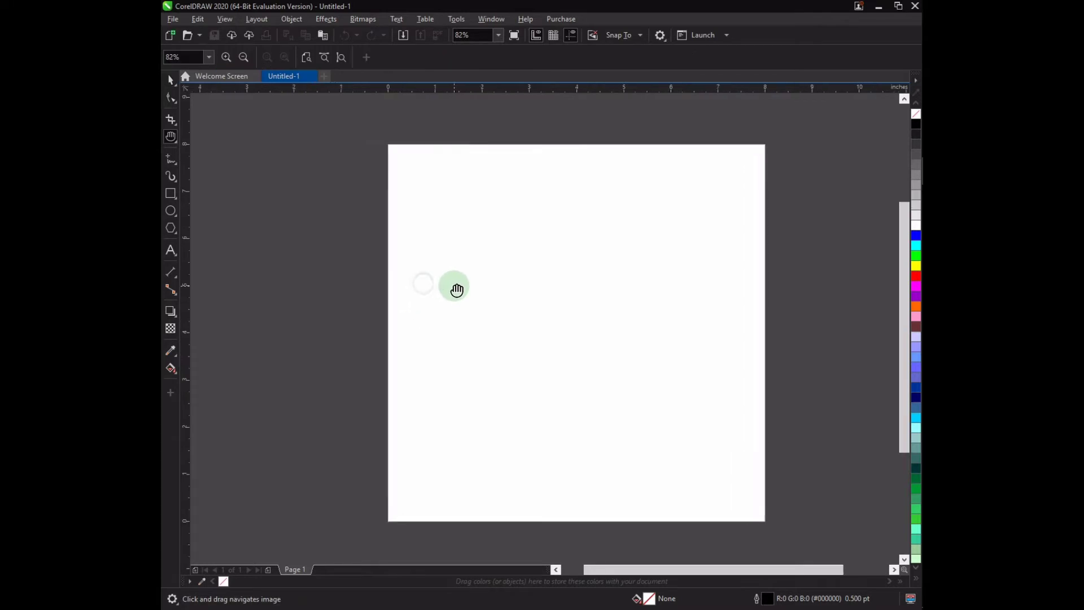
left_click_drag(455, 288, 297, 247)
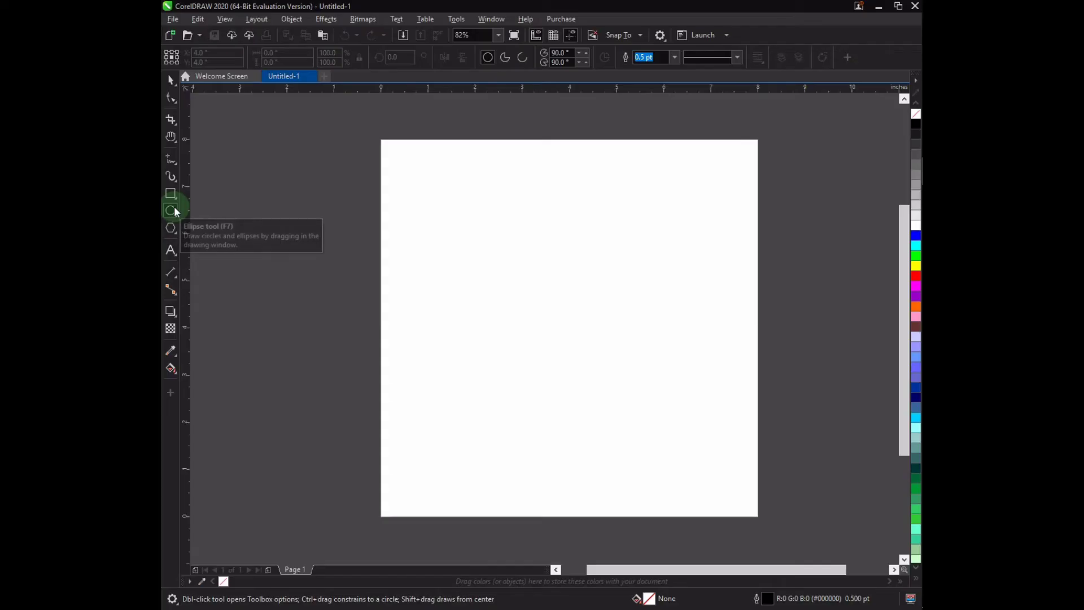
Draw a circle with the Ellipse tool and match its height to the 4.855-inch width.
left_click(171, 210)
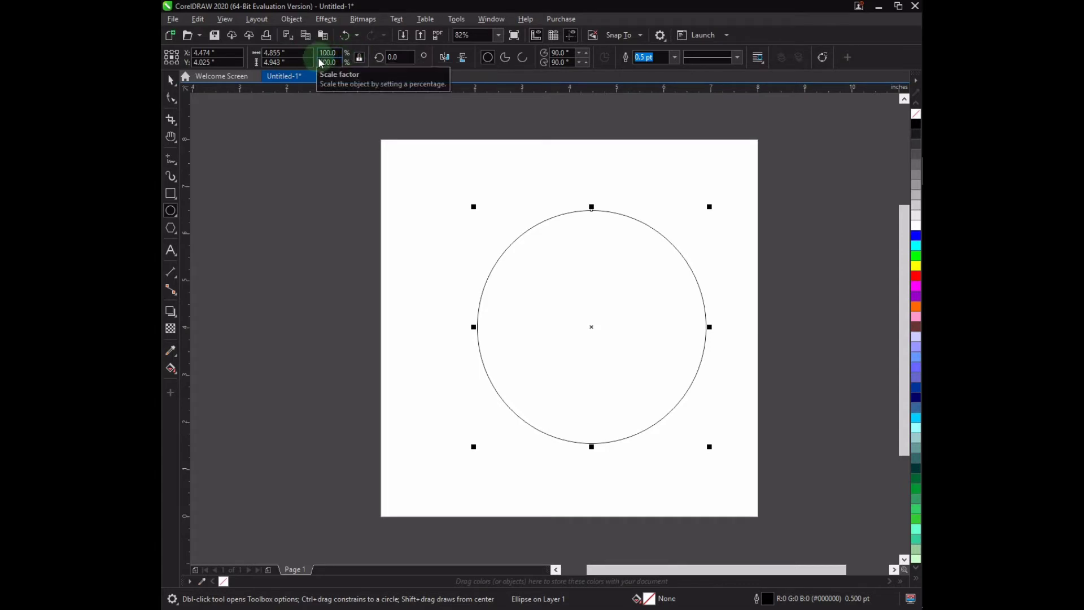
mouse_move(295, 54)
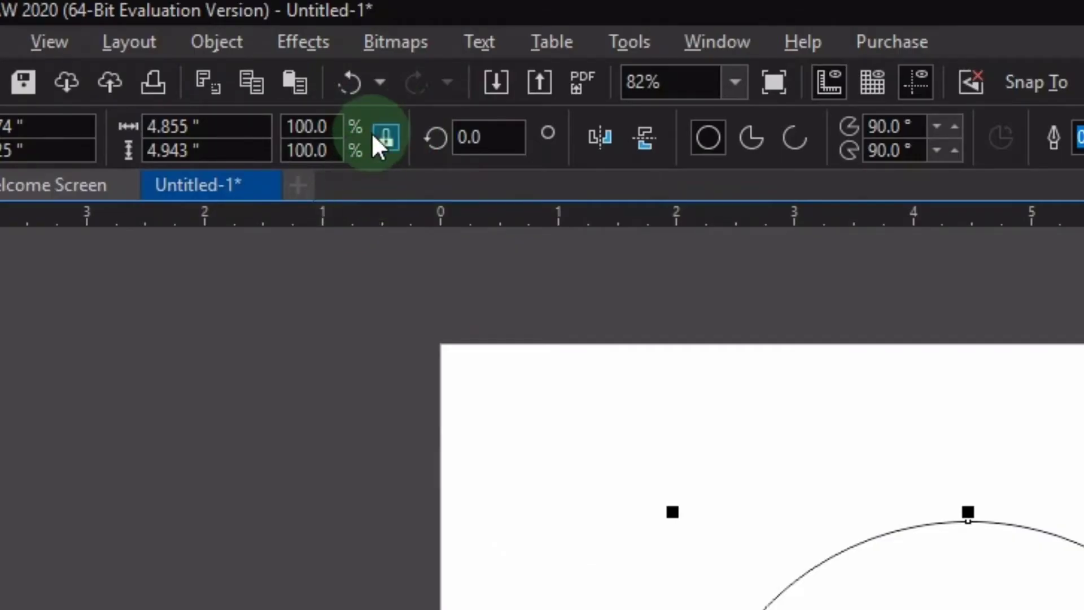
left_click(385, 136)
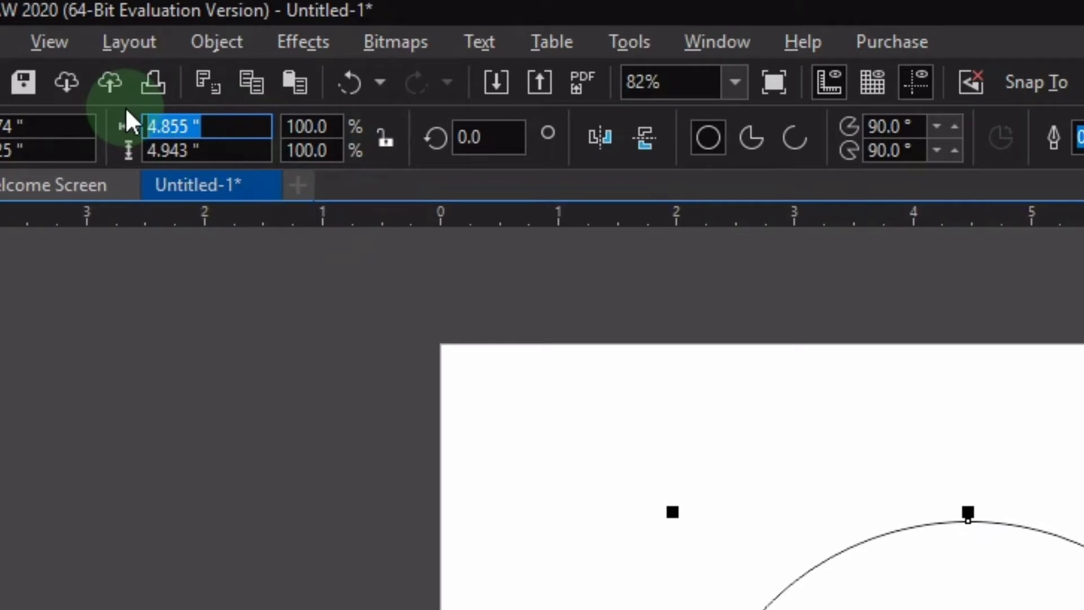
key("ctrl+c")
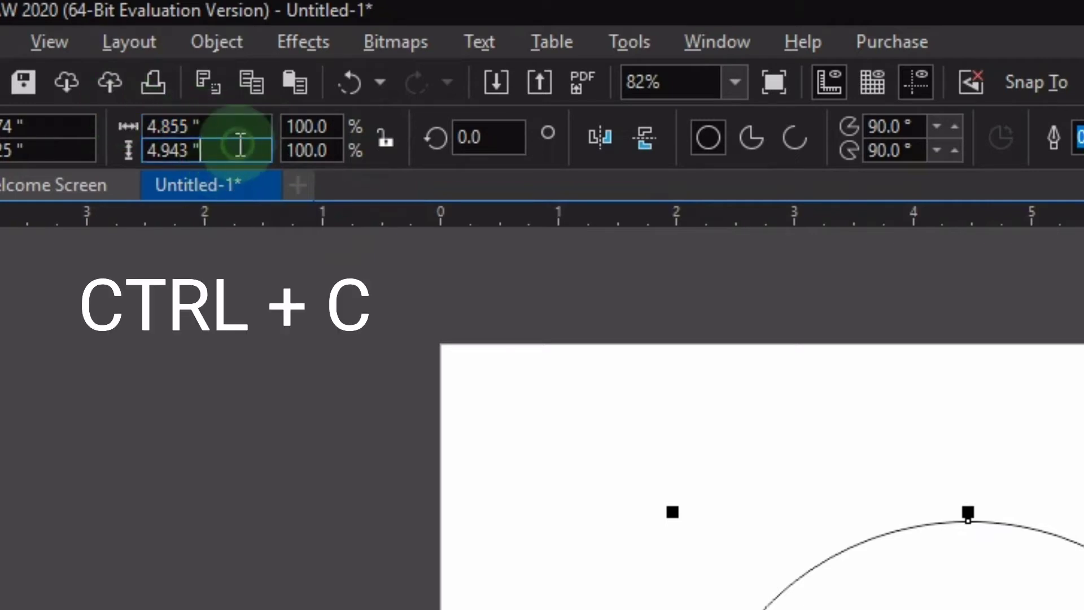
key("ctrl+v")
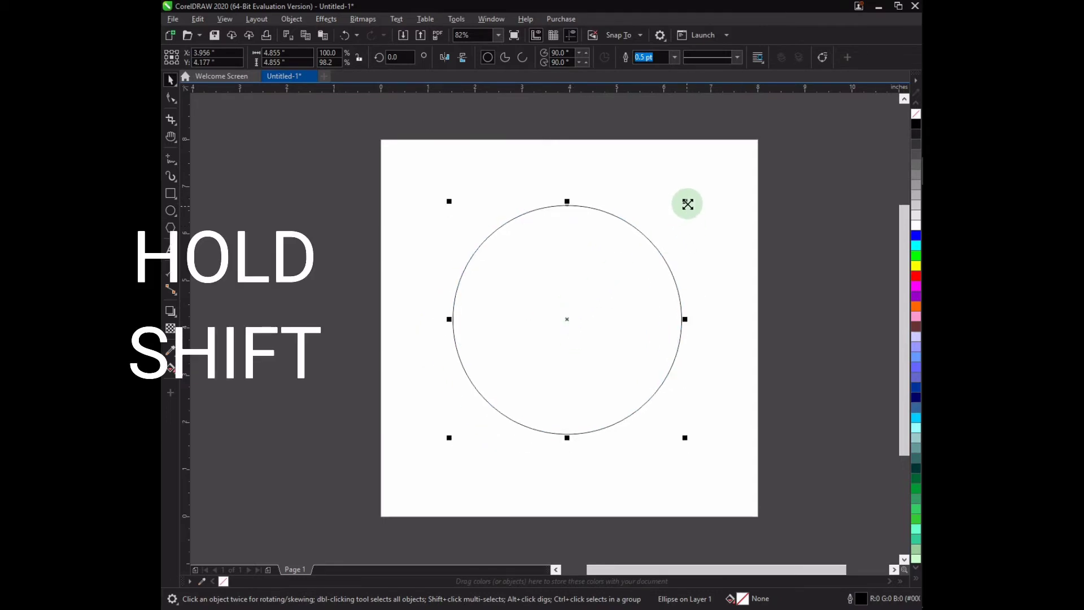
mouse_move(676, 215)
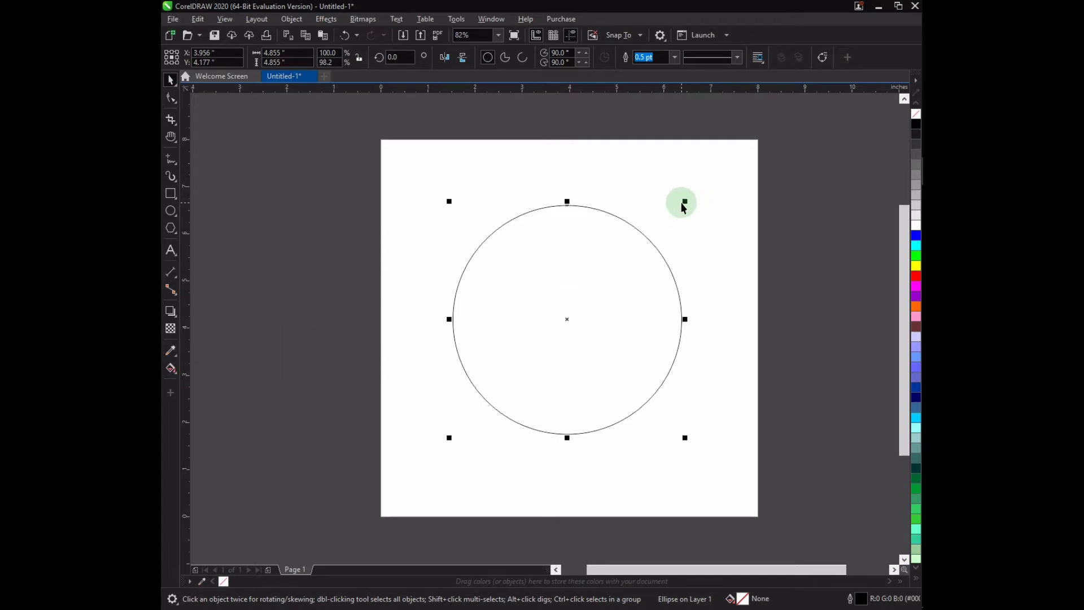
Scale the circle down evenly about its centre by dragging a corner handle.
left_click_drag(684, 201, 651, 234)
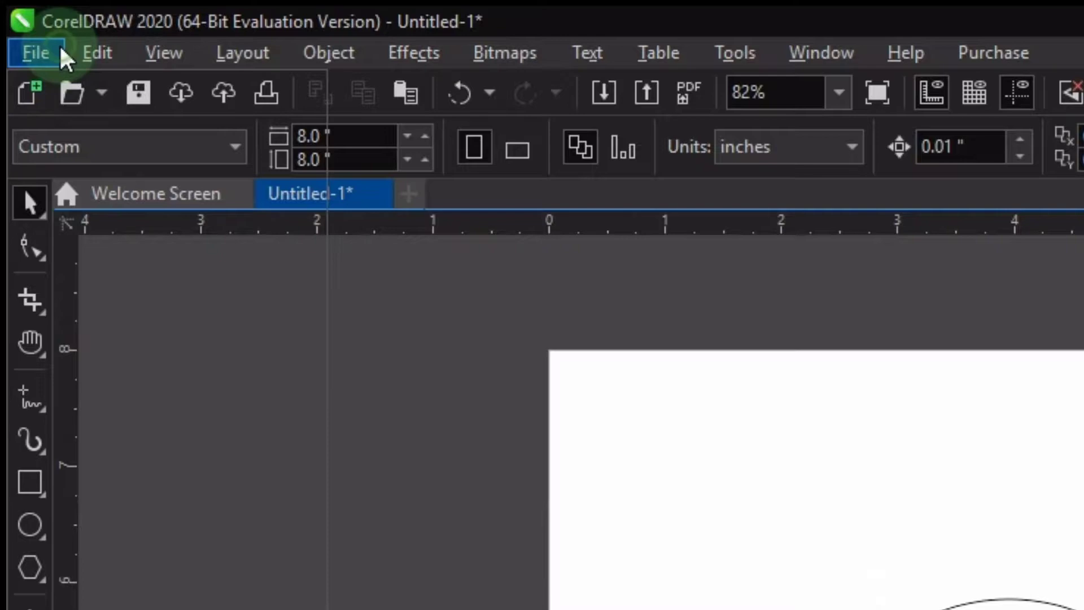
Import a photo from Documents > bckg images > human being and other backgrounds.
left_click(29, 52)
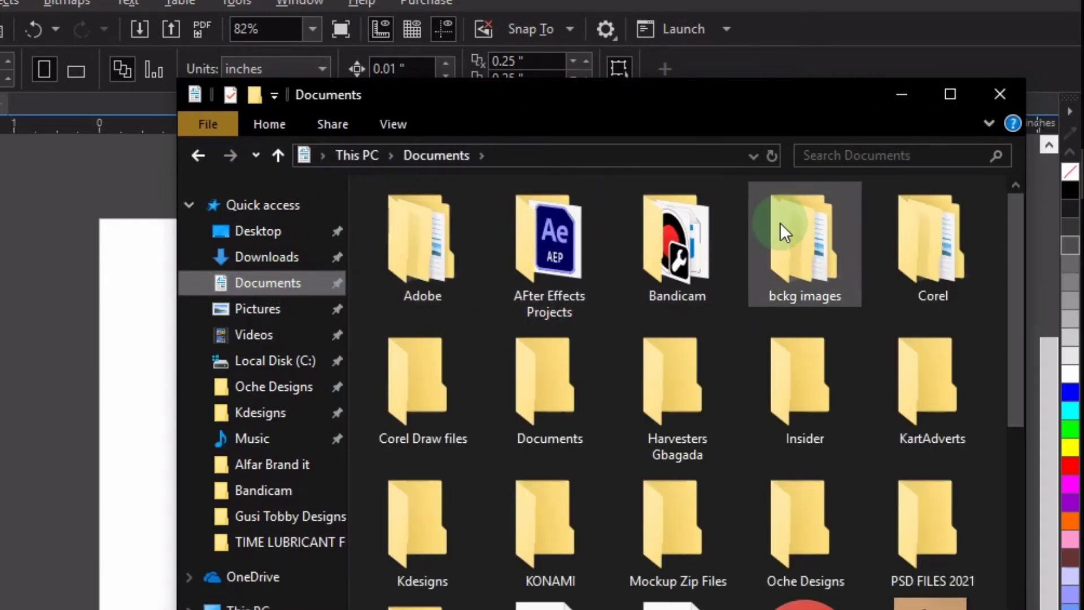
double_click(798, 236)
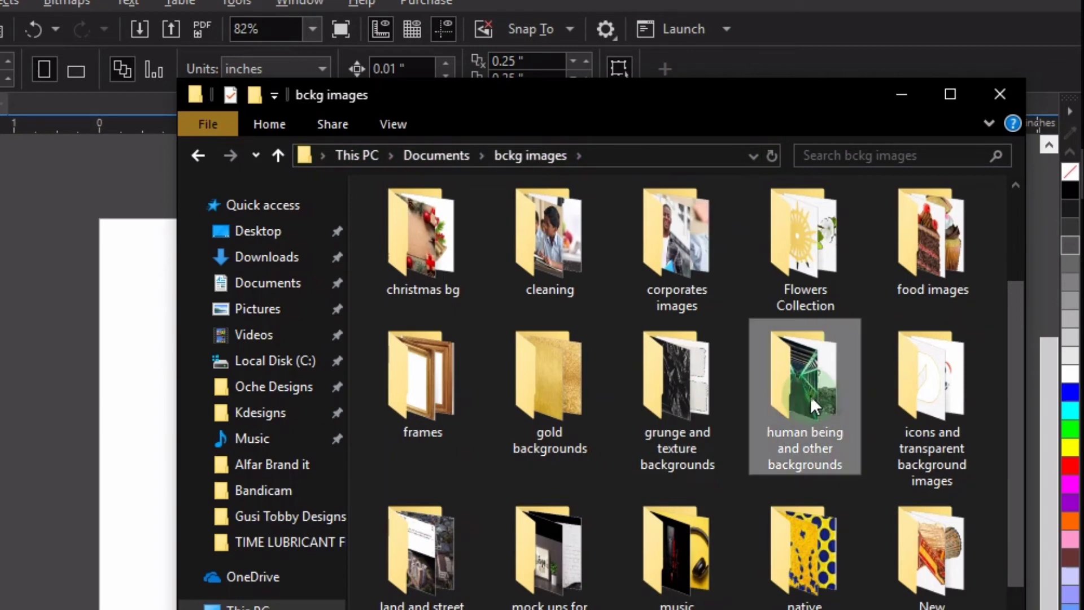
double_click(805, 377)
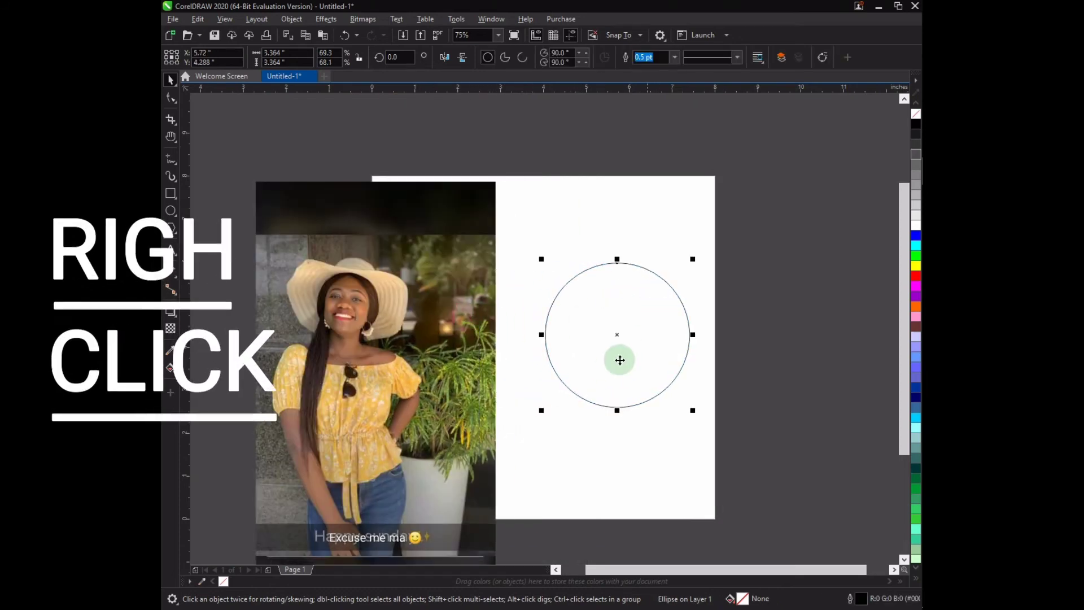
Convert the circle into an empty PowerClip frame via its context menu.
right_click(618, 361)
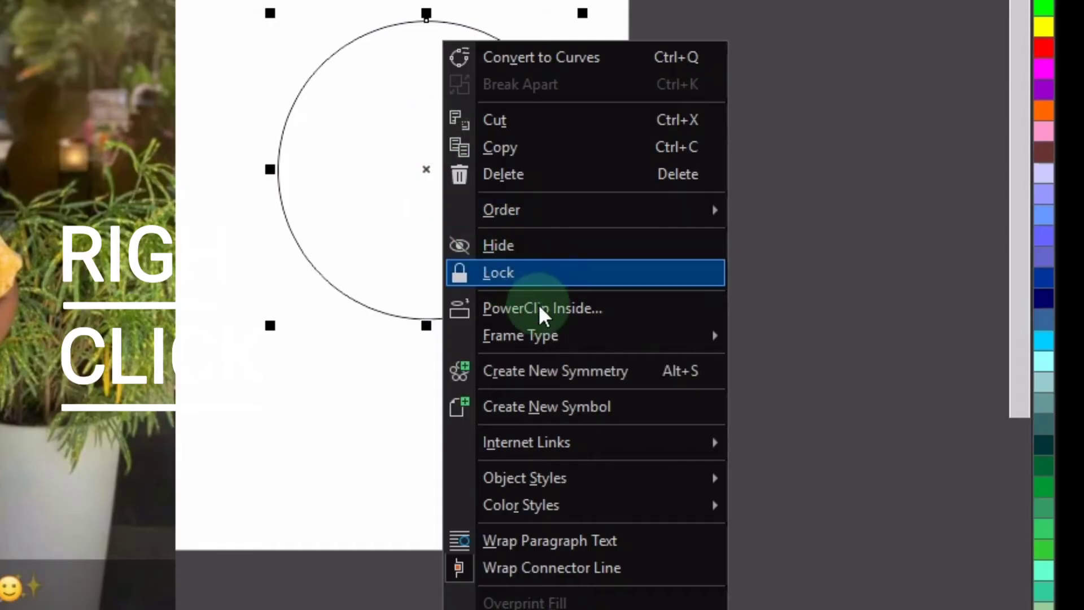
mouse_move(594, 343)
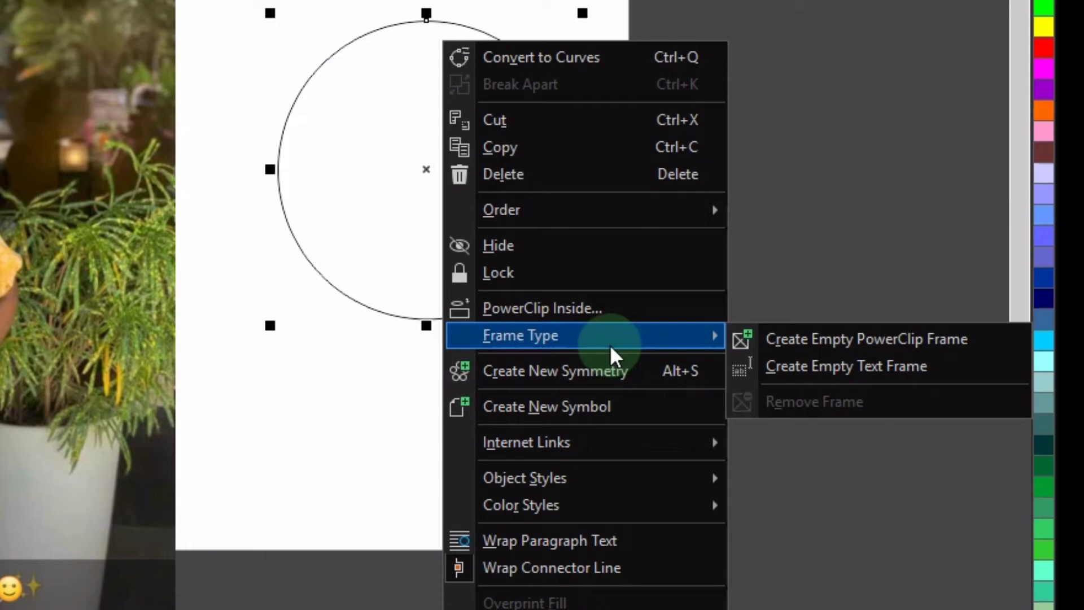
mouse_move(804, 356)
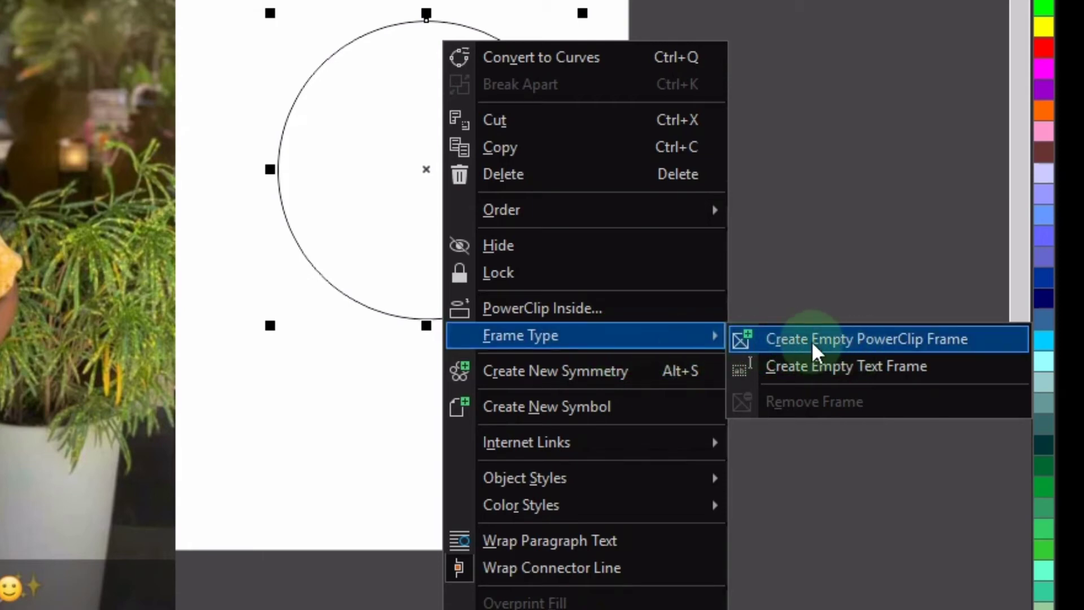
left_click(867, 339)
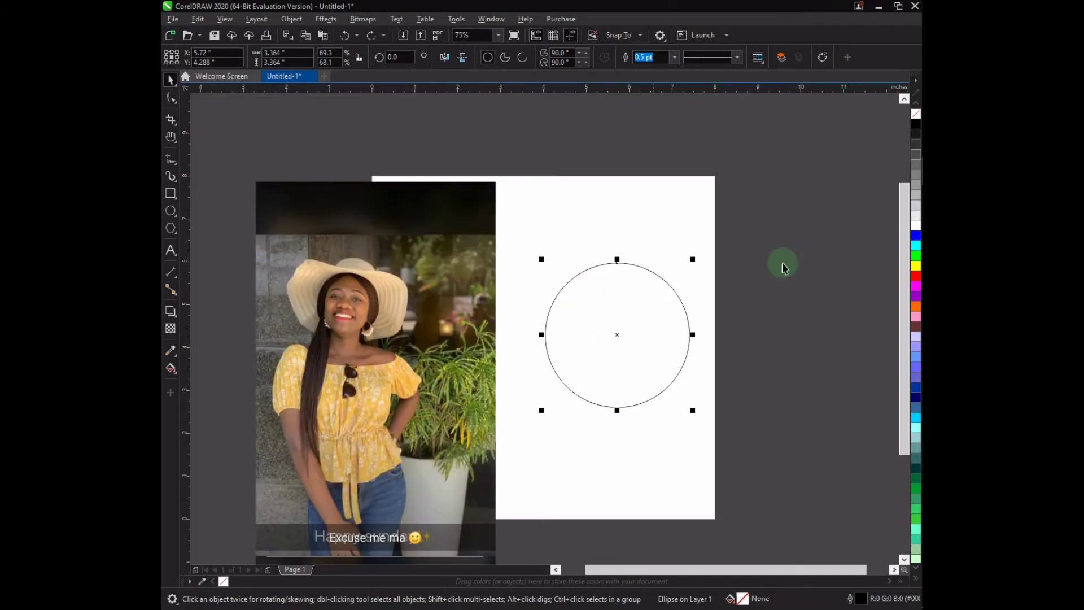
PowerClip the woman's photo inside the circle so only a round portion shows.
right_click(357, 391)
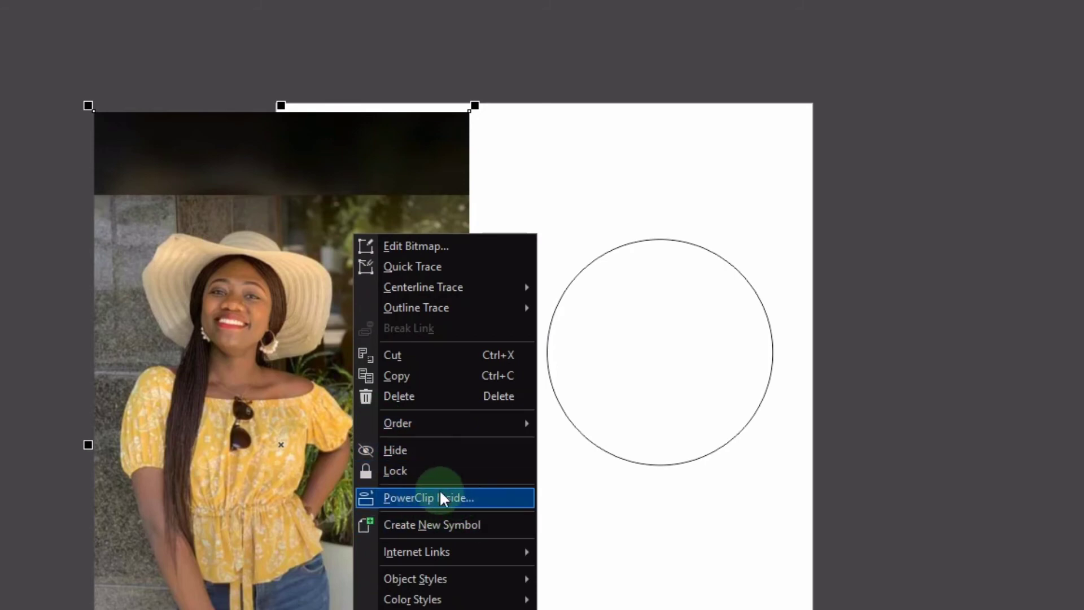
left_click(429, 497)
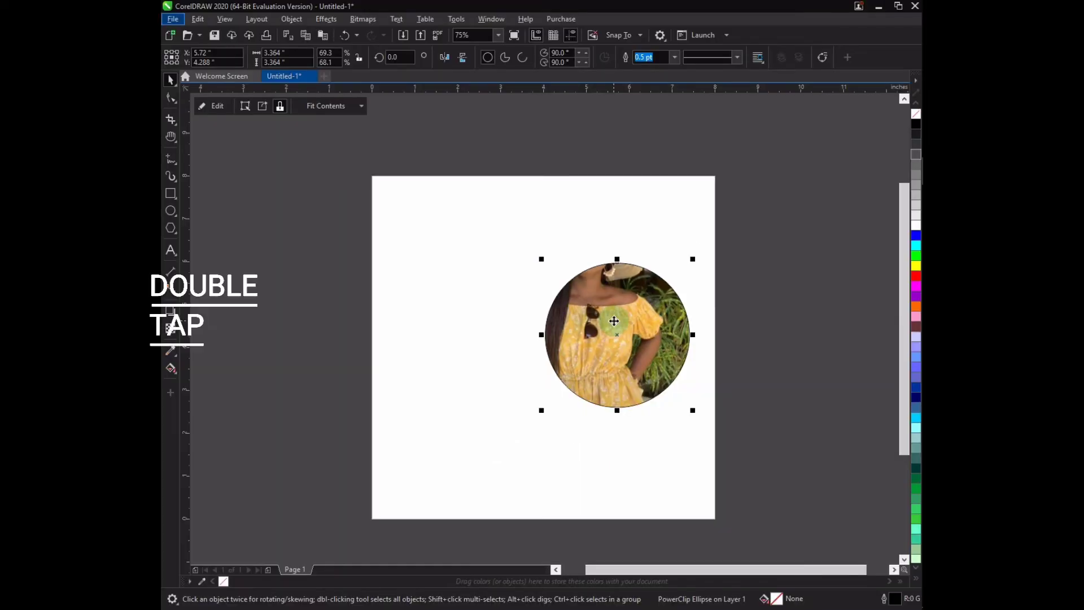
Edit the PowerClip contents, moving the photo so her face and hat fill the circle.
double_click(613, 323)
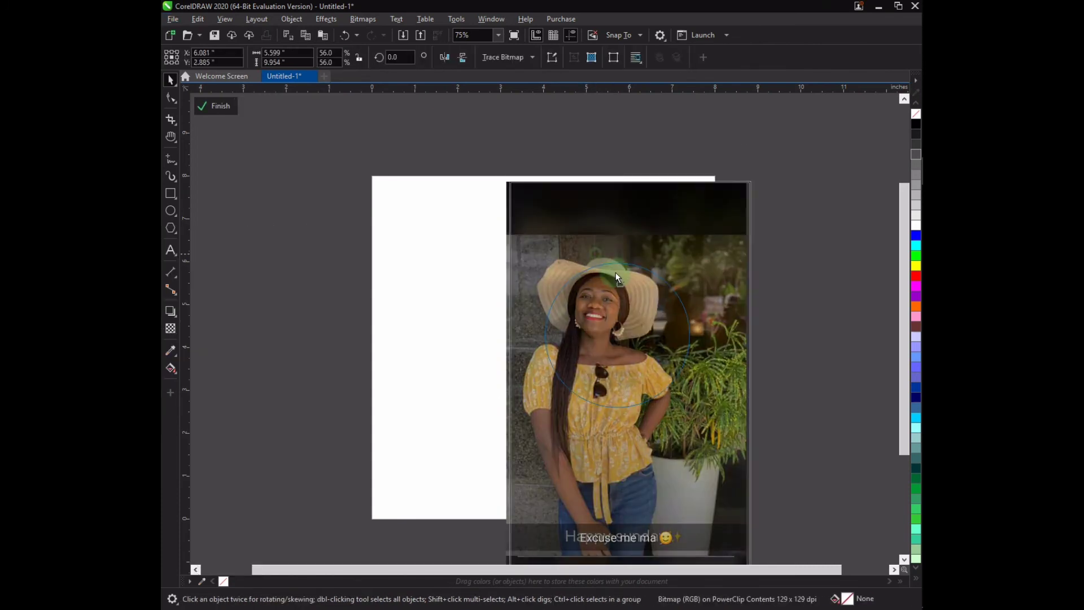
left_click_drag(616, 277, 646, 283)
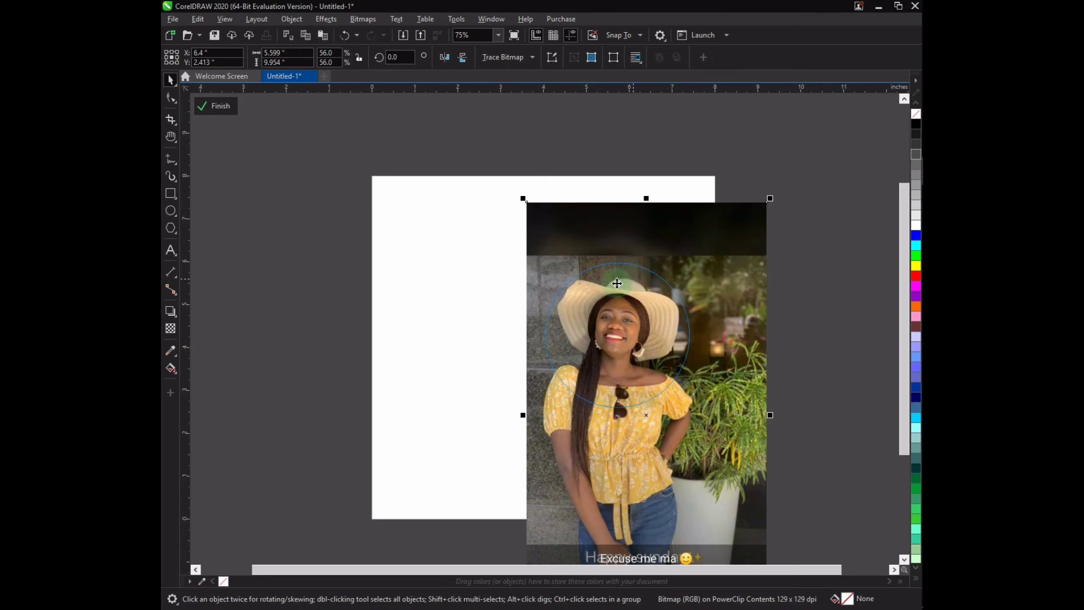
mouse_move(490, 269)
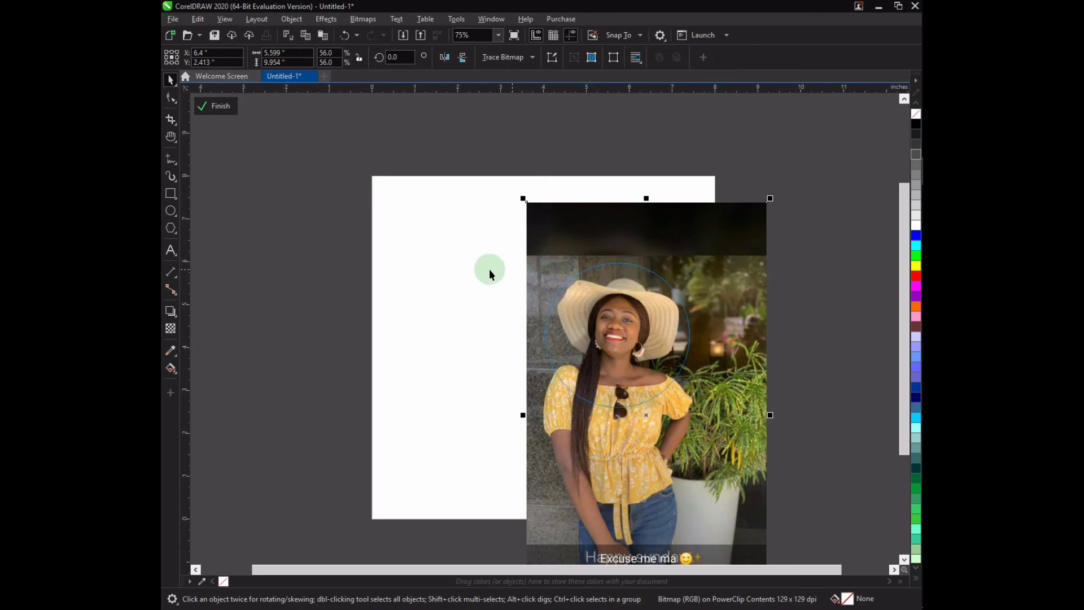
mouse_move(233, 111)
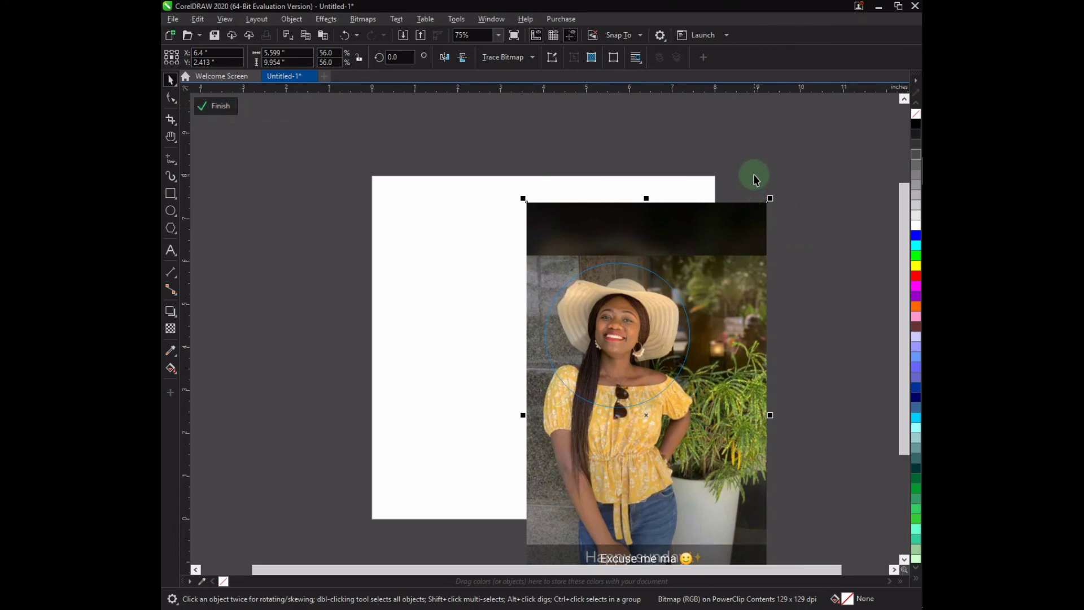
mouse_move(445, 230)
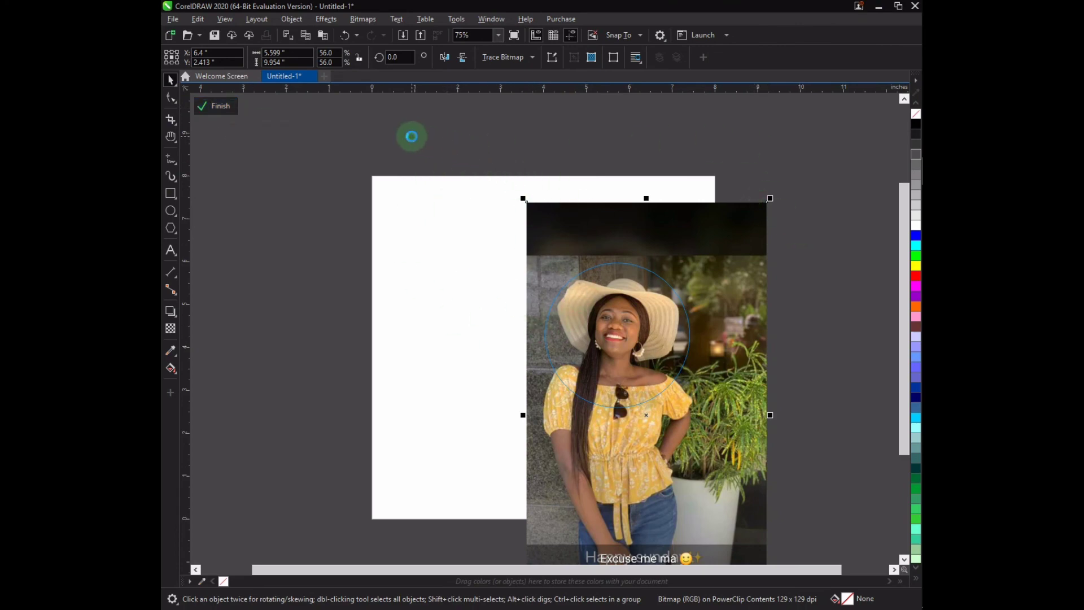
left_click(215, 106)
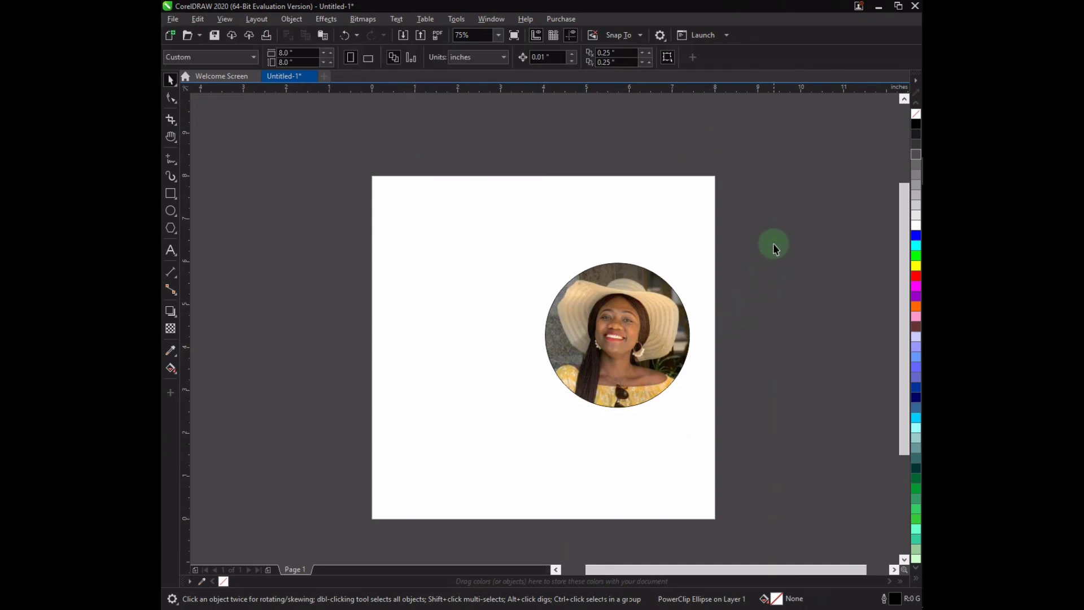